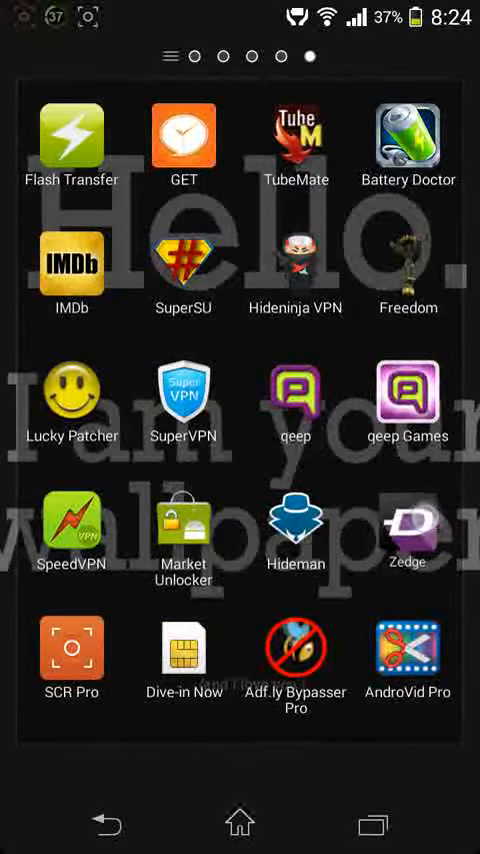
# Try opening ZEDGE, retry the failed server connection, and leave the app.
pyautogui.click(408, 523)
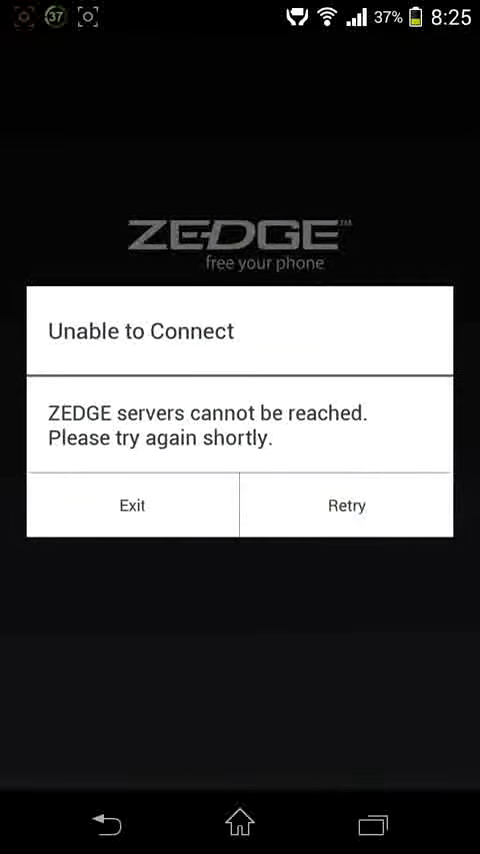
pyautogui.click(346, 504)
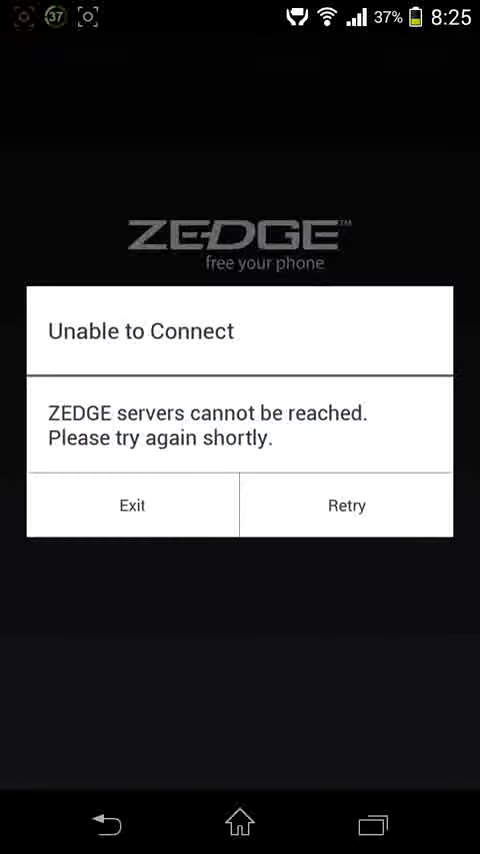
pyautogui.click(131, 504)
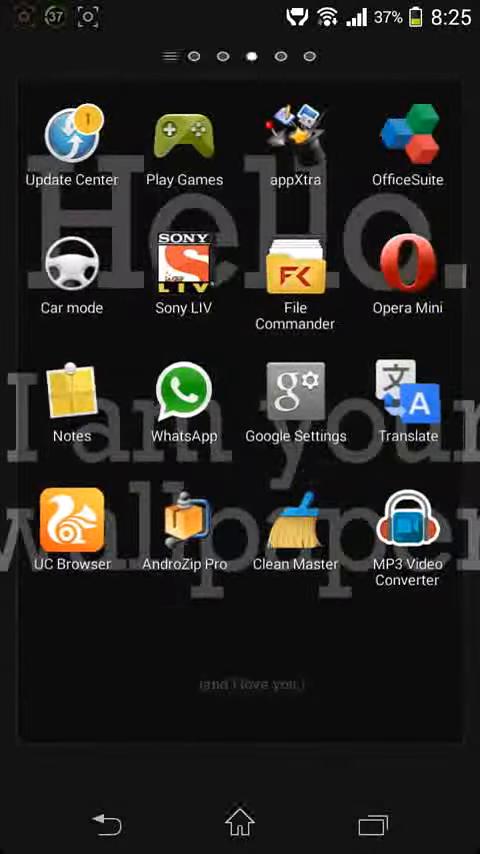
# Write a new note: 'So now I gonna connect it and access it through a VPN'.
pyautogui.click(71, 392)
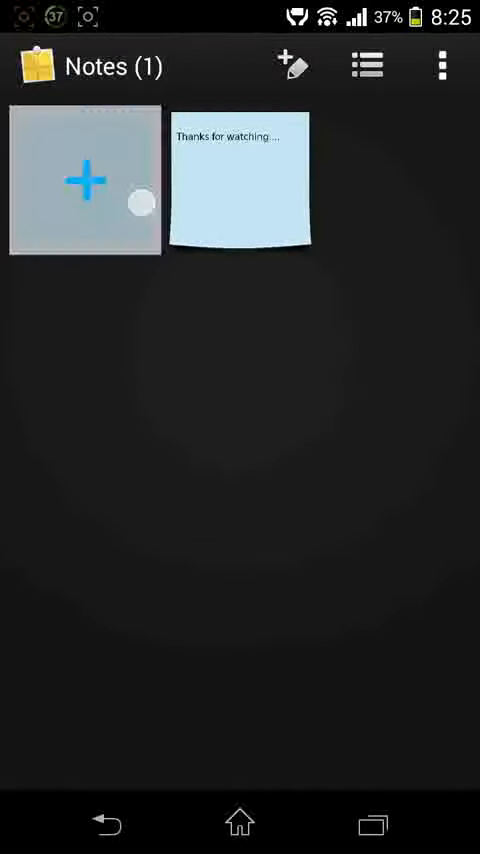
pyautogui.click(82, 186)
pyautogui.write('So now I')
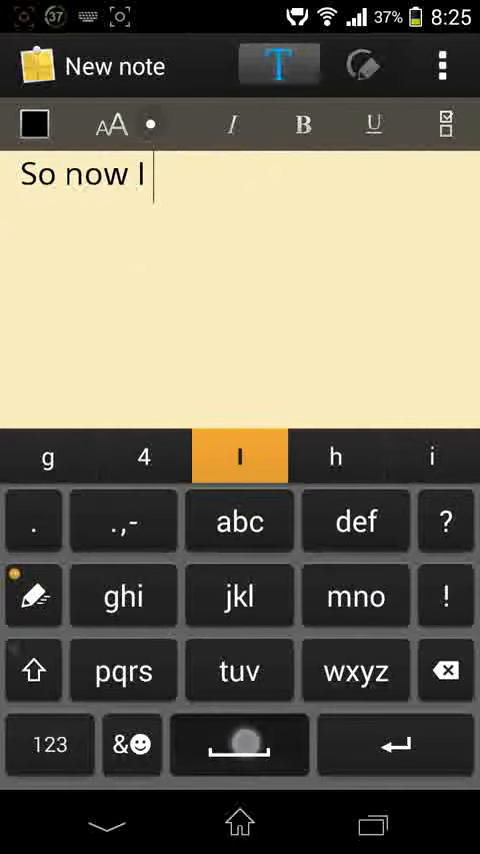
pyautogui.write('hmm')
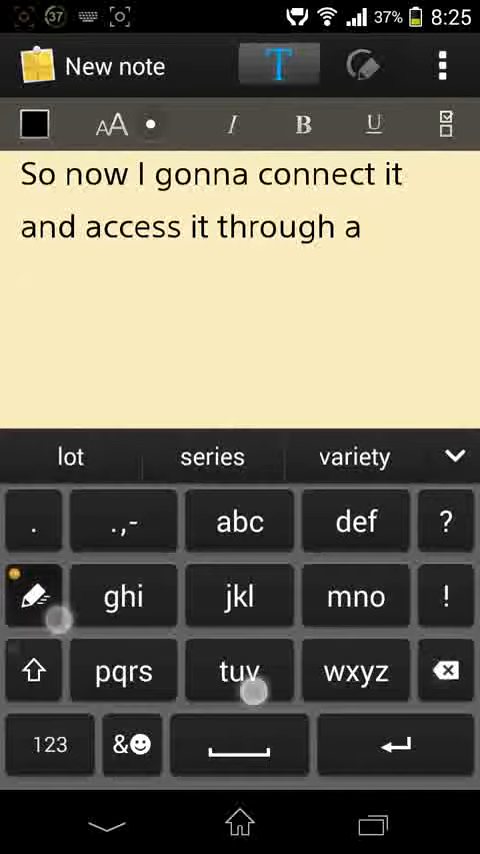
pyautogui.write('vpn')
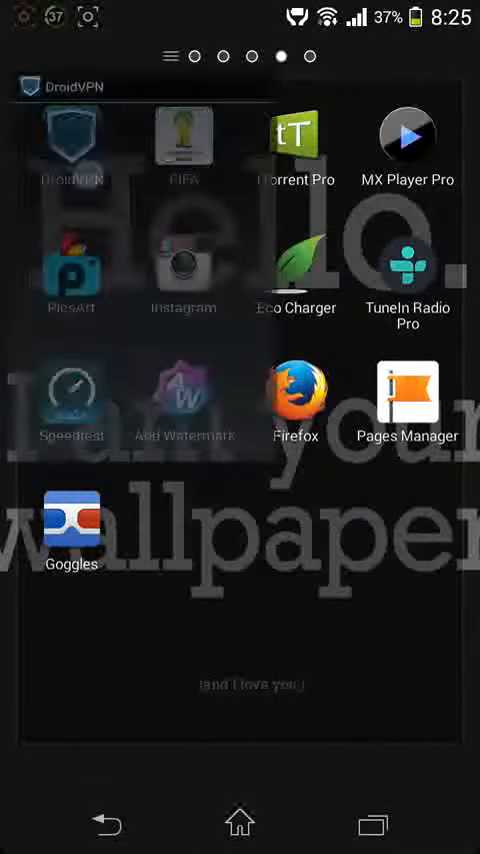
# Grant DroidVPN superuser access and try free servers until one connects.
pyautogui.click(71, 140)
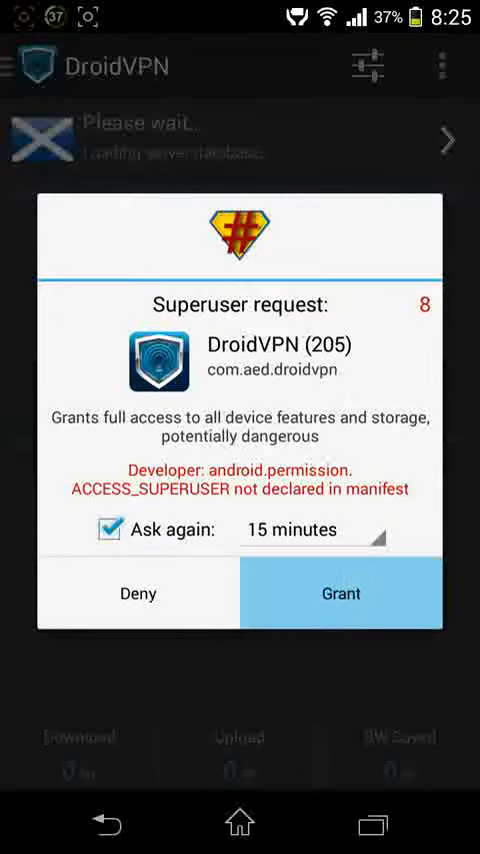
pyautogui.click(340, 593)
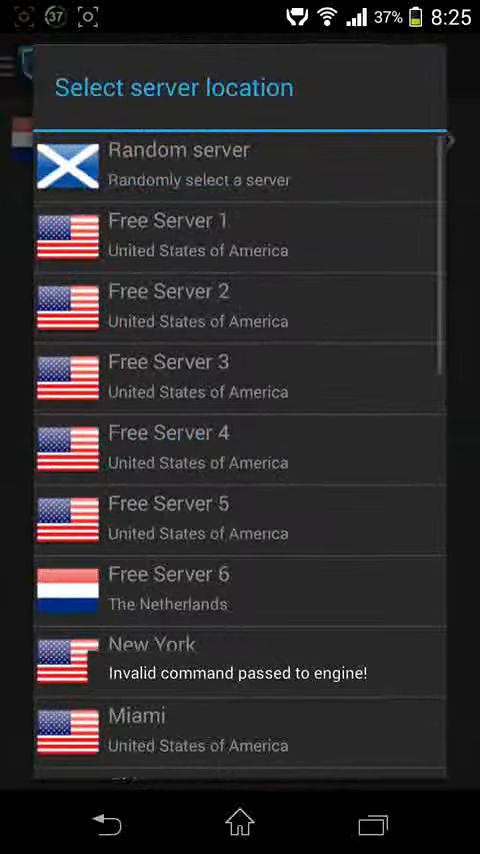
pyautogui.click(168, 361)
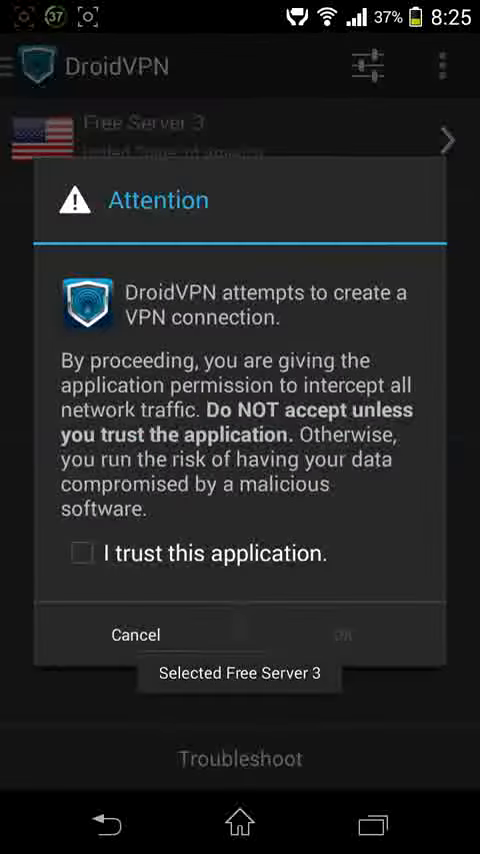
pyautogui.click(345, 635)
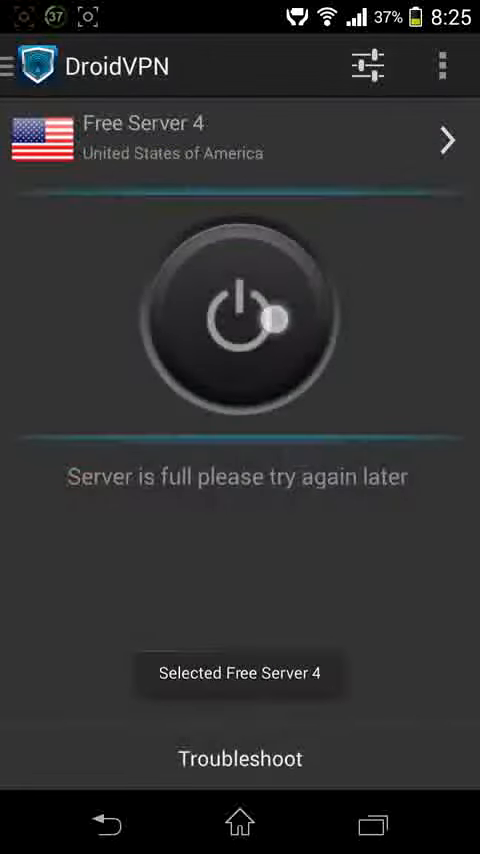
pyautogui.click(240, 315)
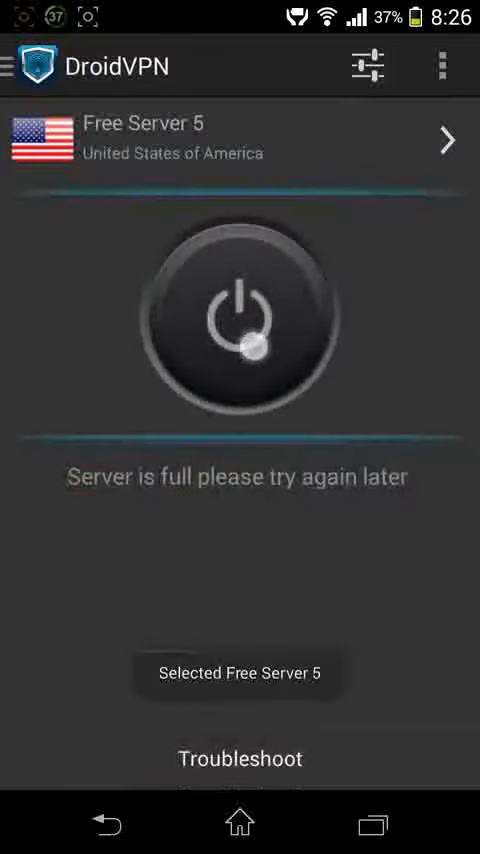
pyautogui.click(240, 312)
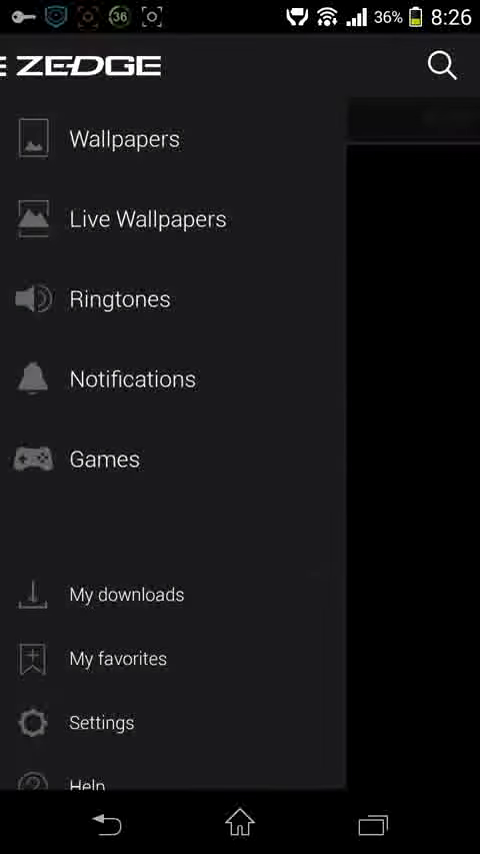
# Open ZEDGE Wallpapers, switch between Categories and Featured, then open the Abstract category.
pyautogui.click(124, 138)
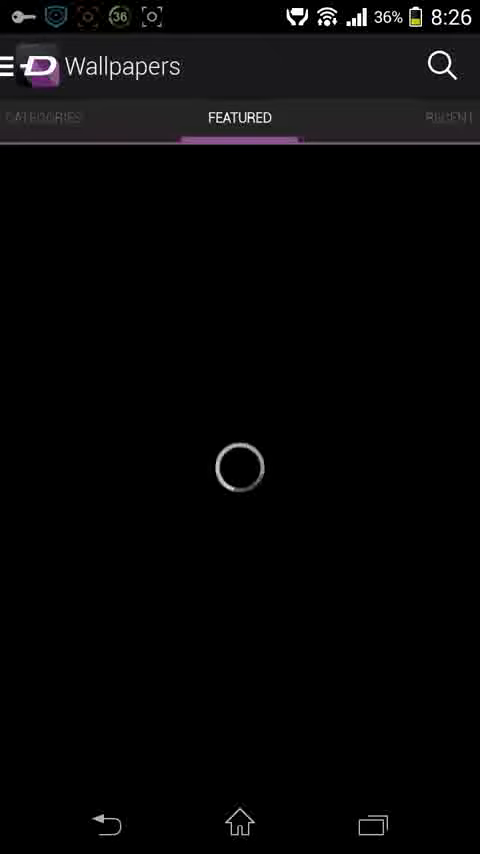
pyautogui.click(44, 117)
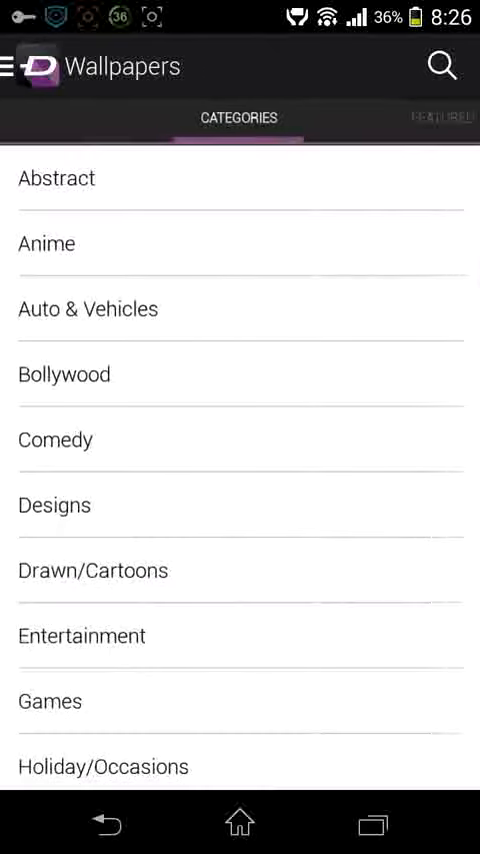
pyautogui.click(438, 117)
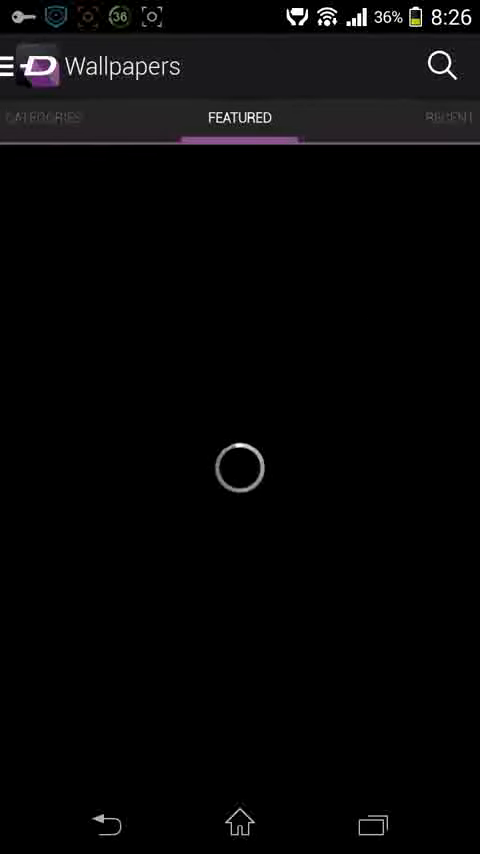
pyautogui.click(42, 117)
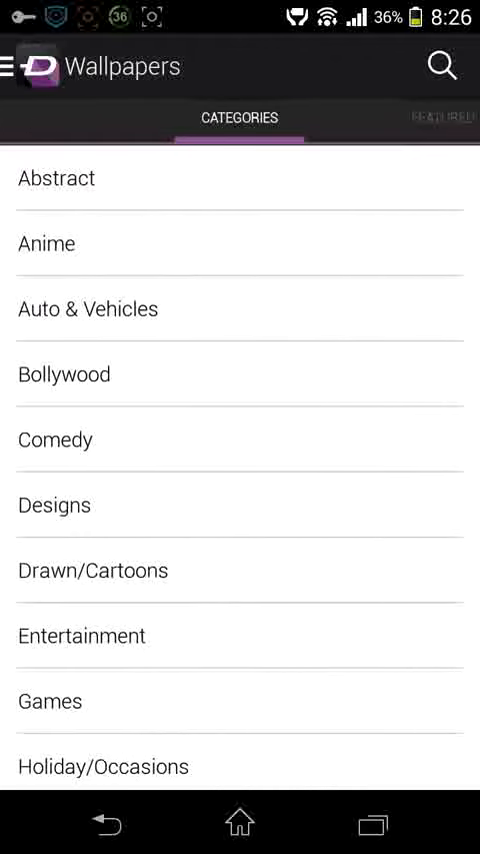
pyautogui.click(56, 178)
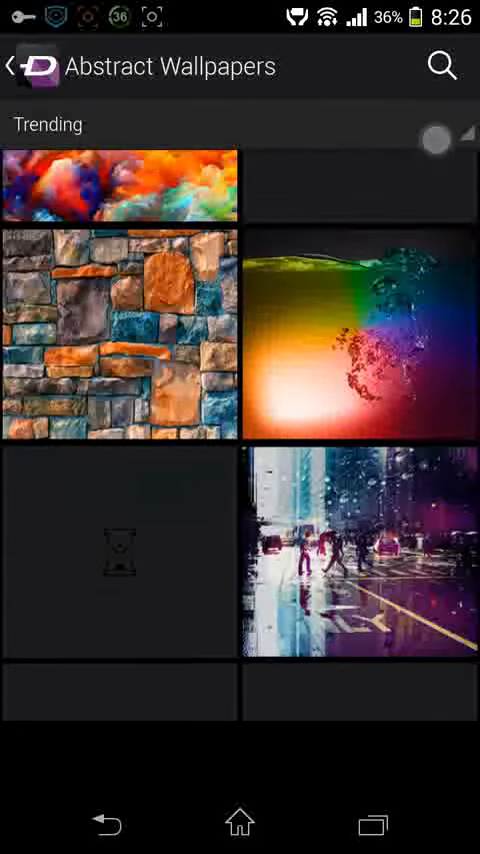
# Scroll through the trending Abstract wallpaper grid.
pyautogui.scroll(3)
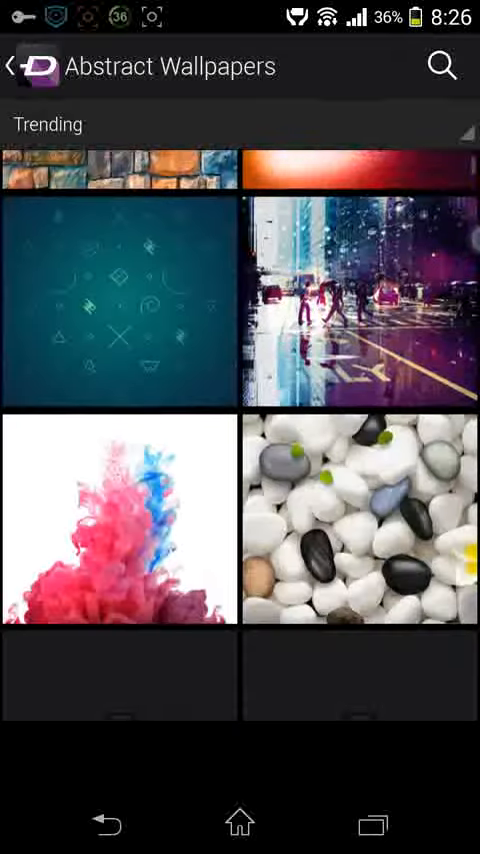
pyautogui.scroll(-3)
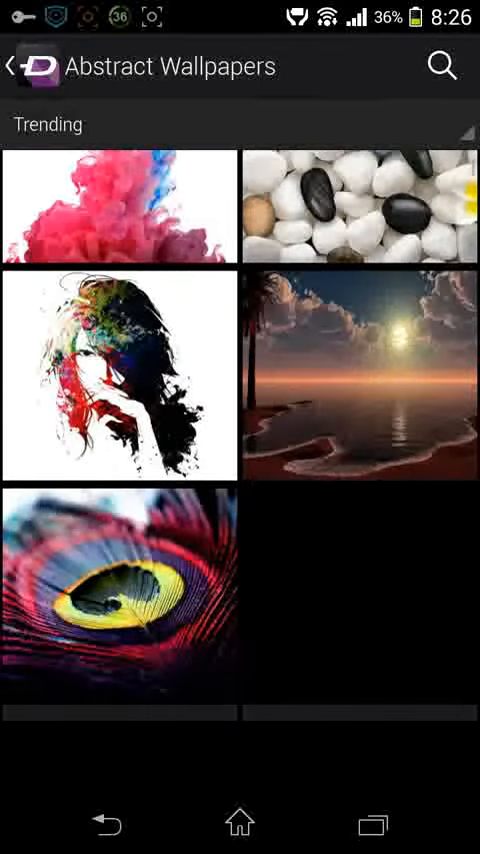
pyautogui.scroll(-3)
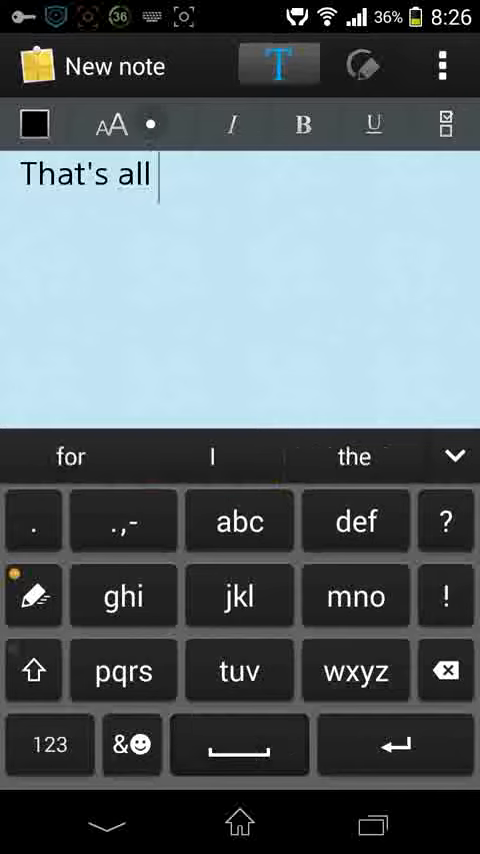
# Caption 'now you...' with a DroidVPN link line, then open the 'Thanks for watching' note.
pyautogui.write("now you're")
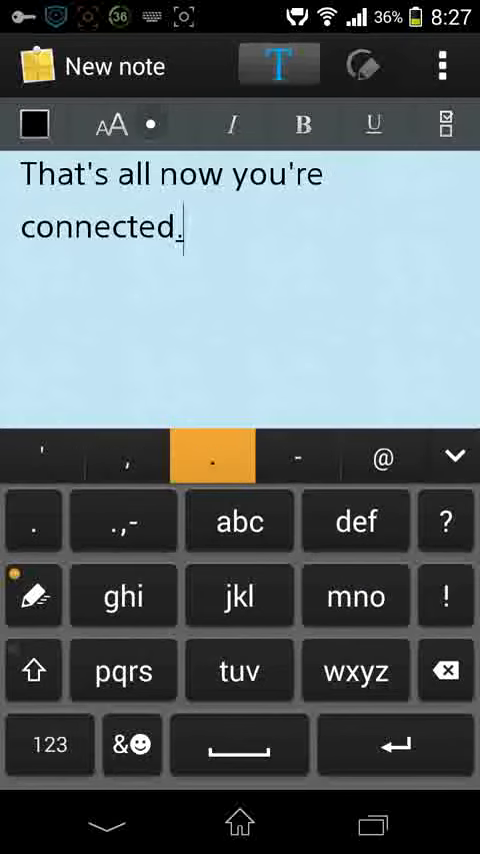
pyautogui.click(395, 744)
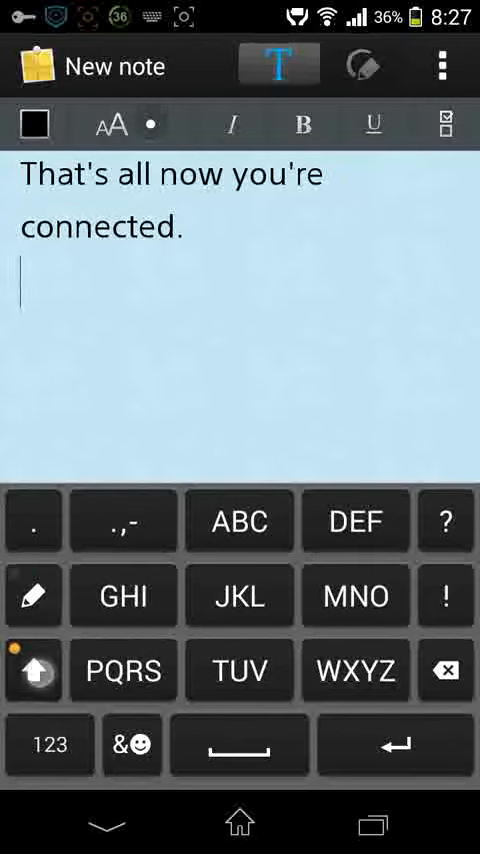
pyautogui.click(123, 671)
pyautogui.write('Droid vpn link in description')
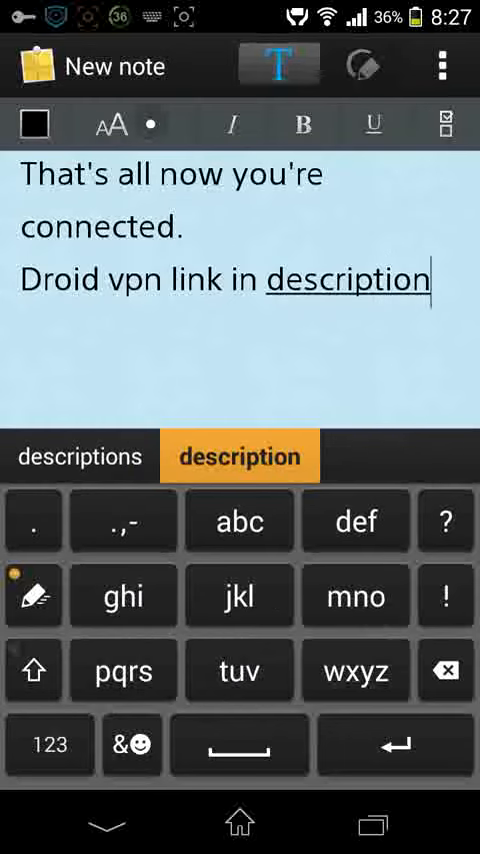
pyautogui.click(239, 456)
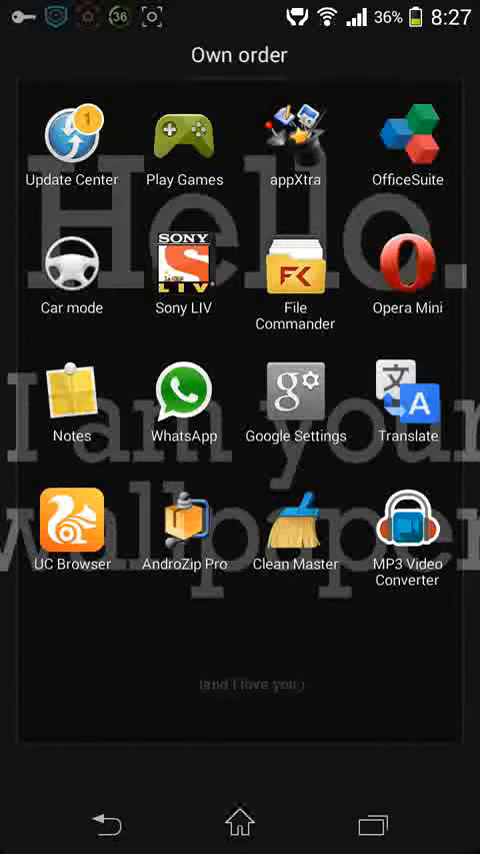
pyautogui.click(70, 392)
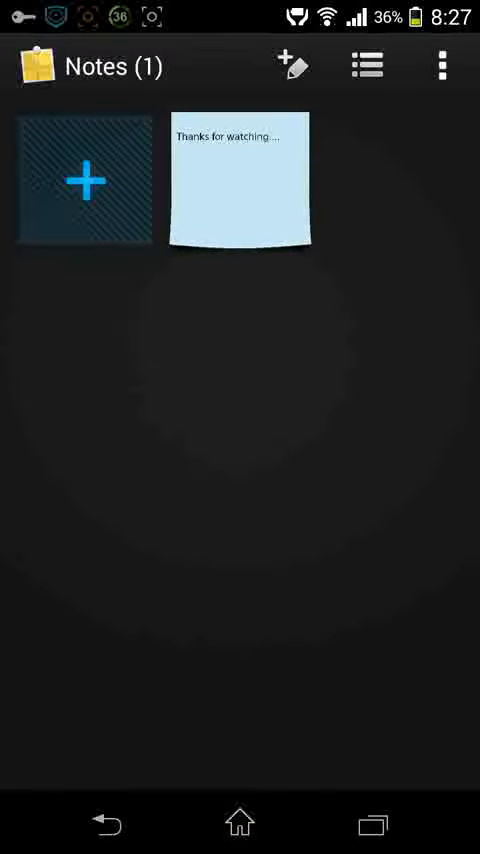
pyautogui.click(240, 181)
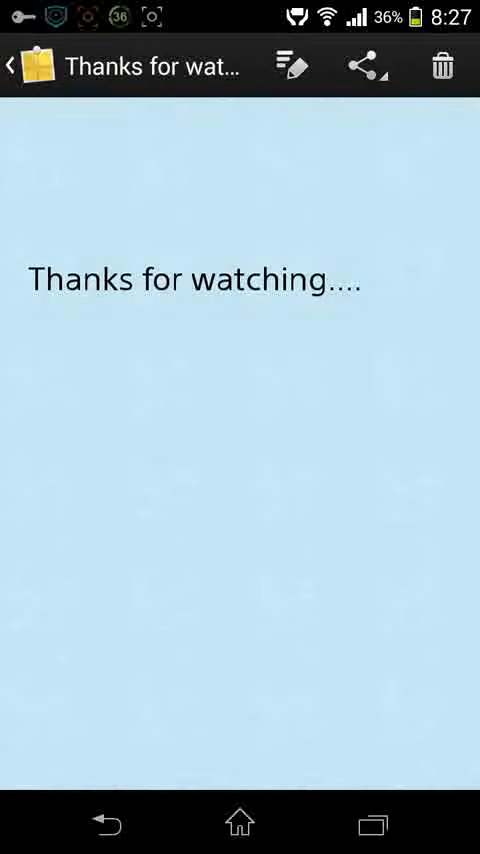